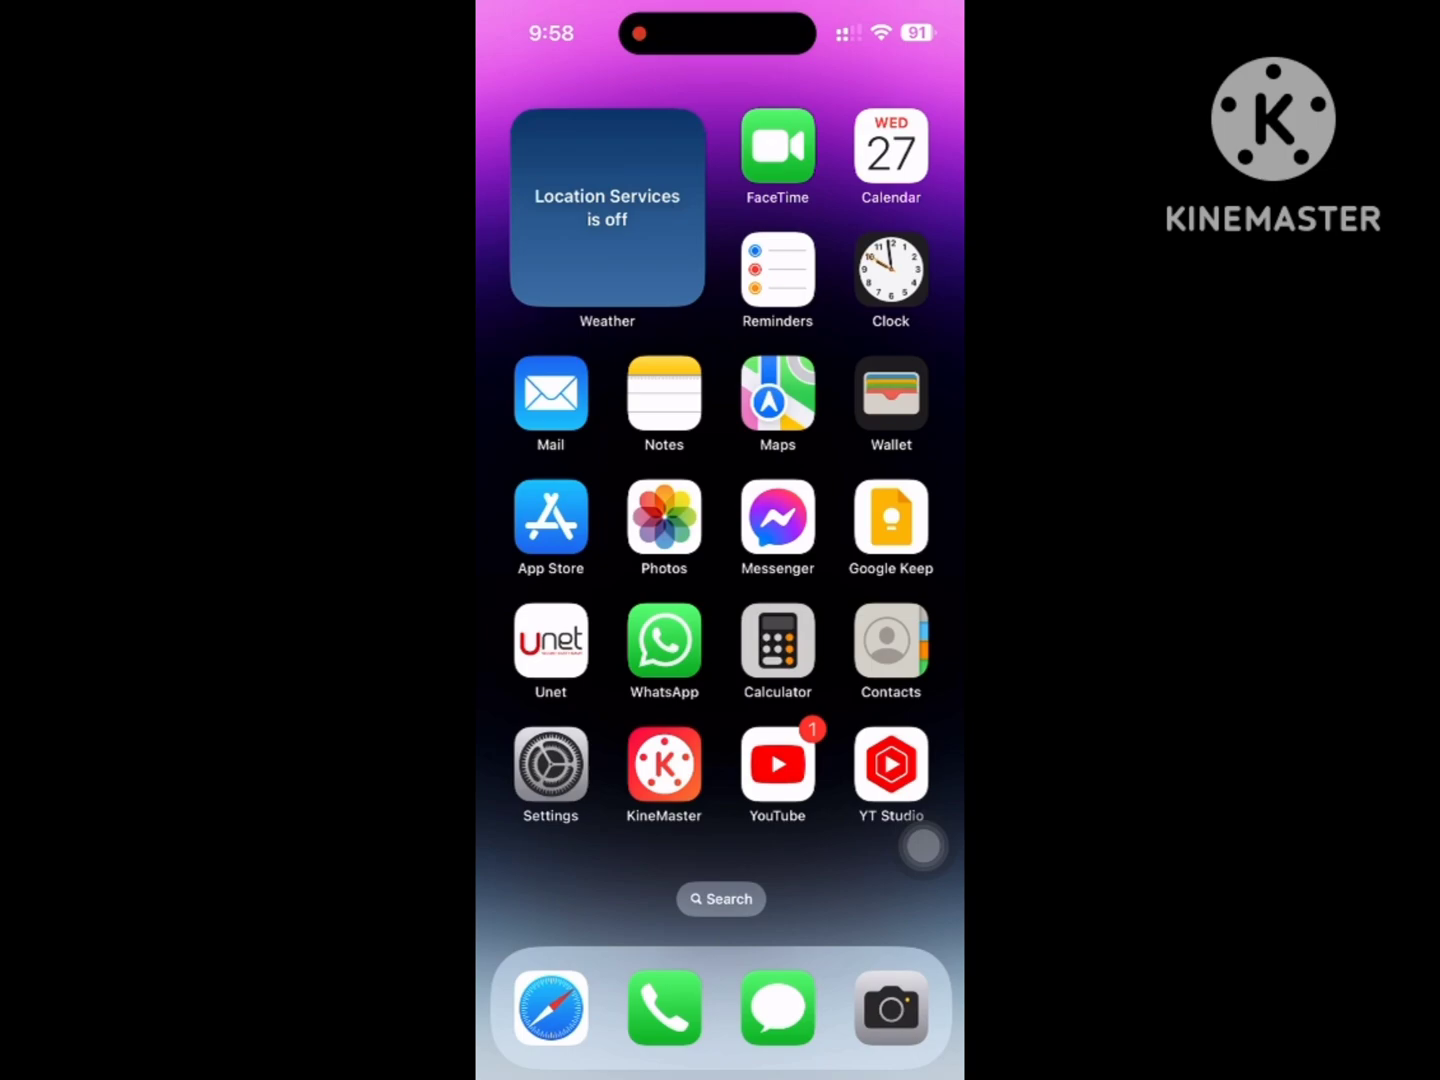
Step: Launch Settings from its home screen icon
{"action": "left_click", "coordinate": [550, 764]}
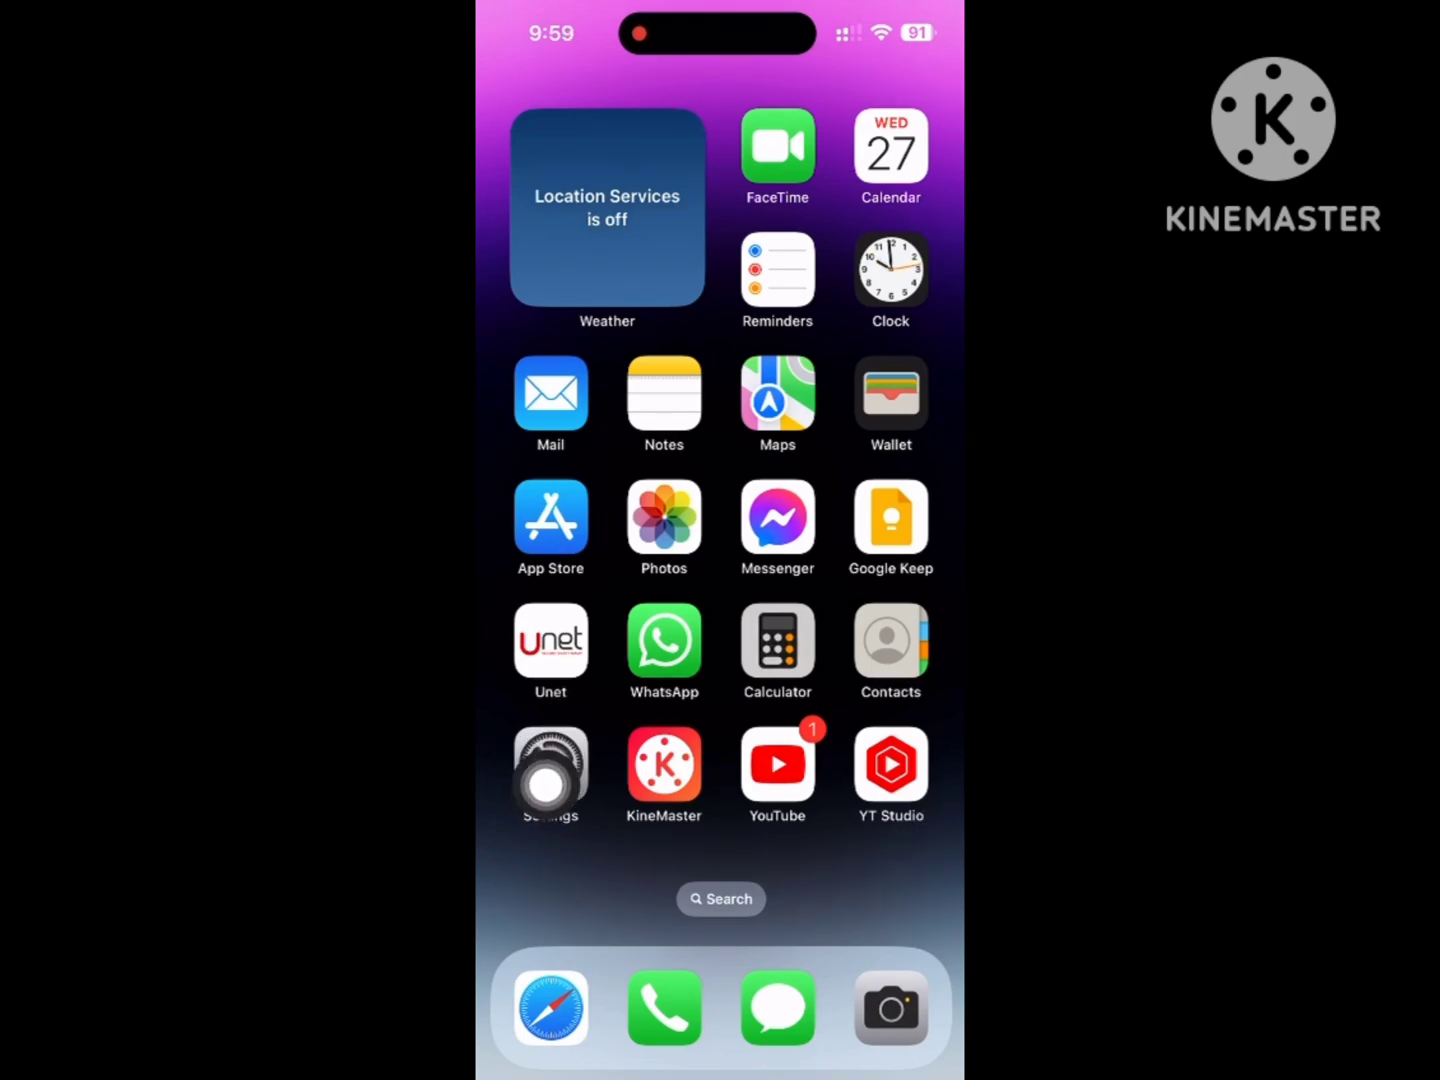
{"action": "left_click", "coordinate": [550, 770]}
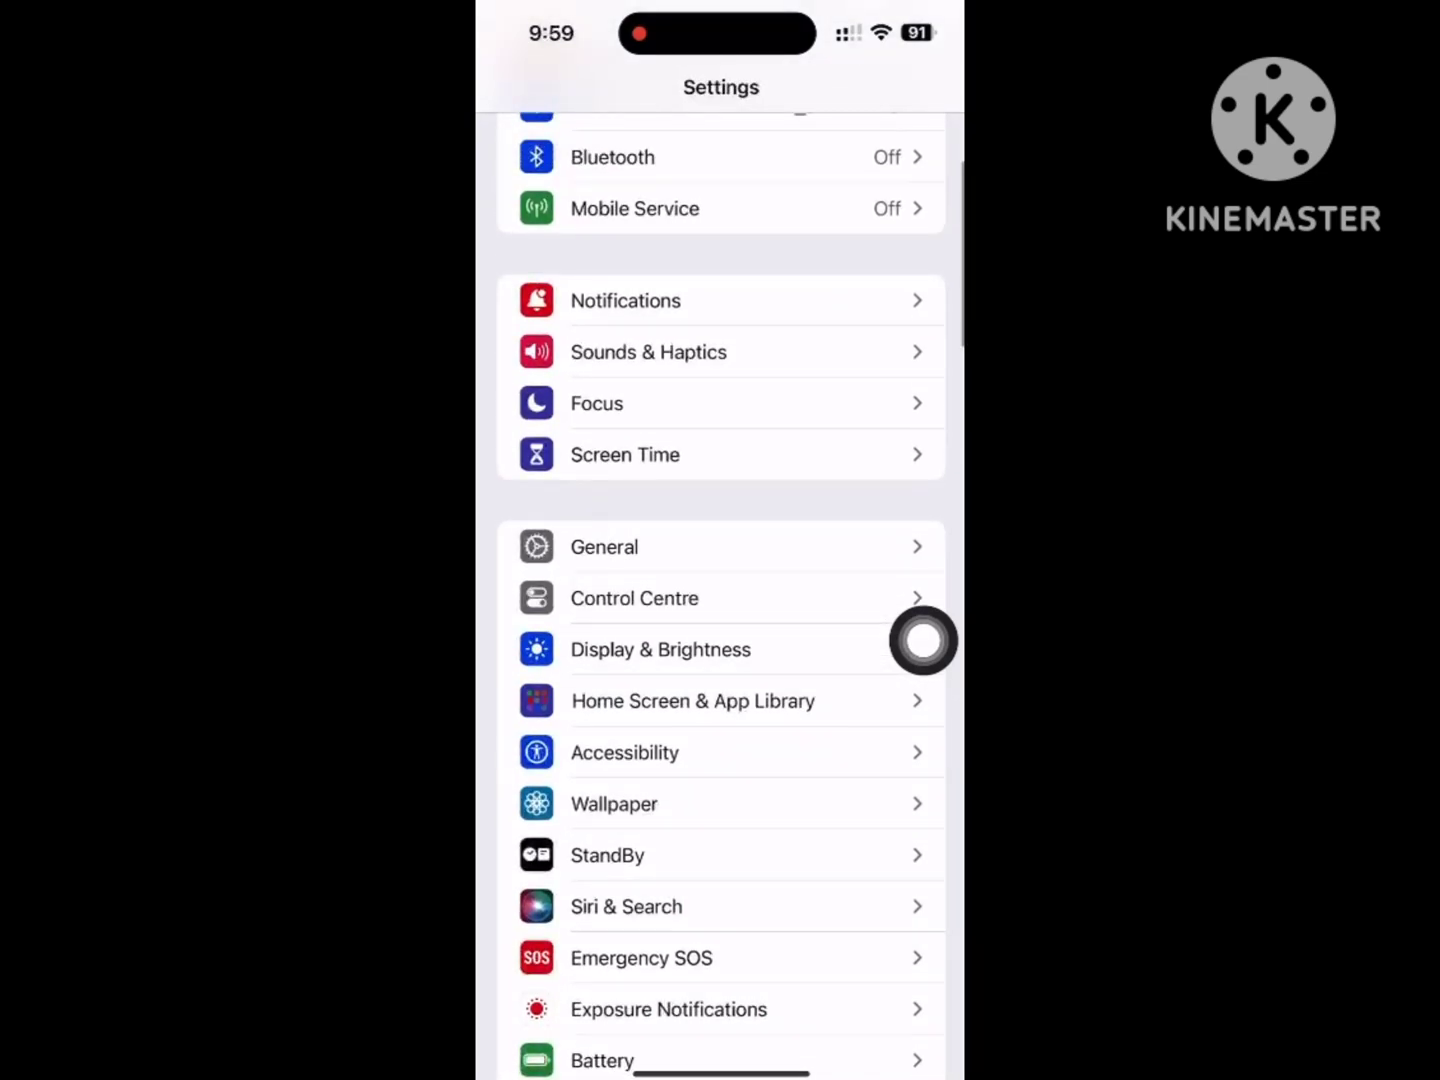
Step: Go to General and then iPhone Storage to see apps listed by size
{"action": "left_click", "coordinate": [604, 548]}
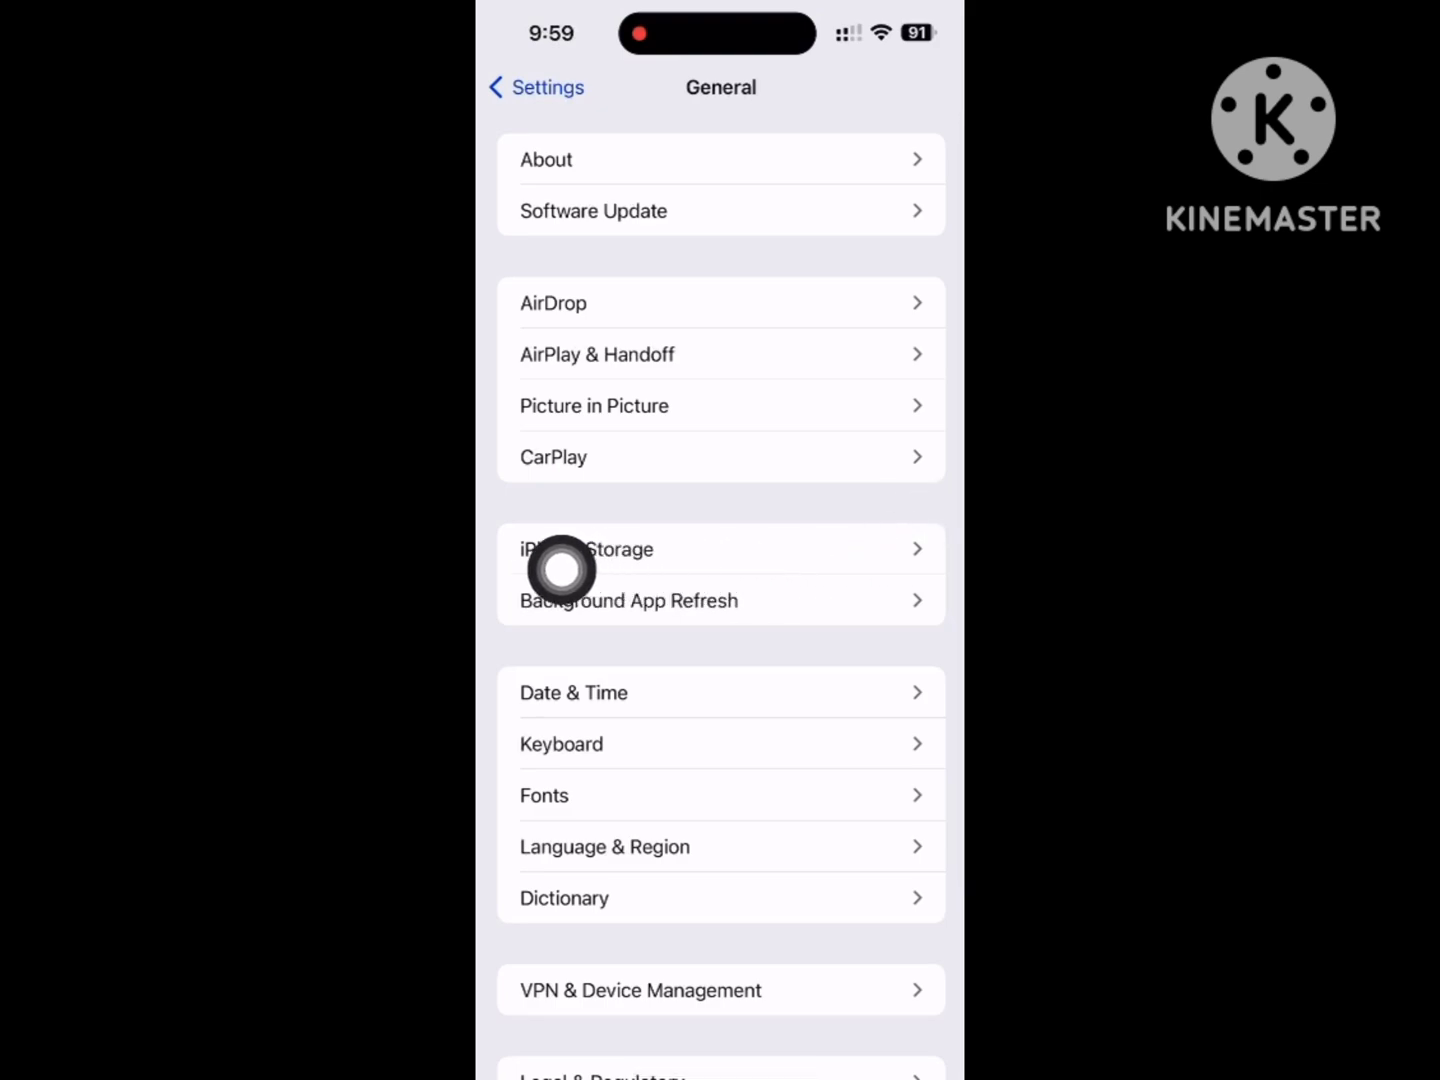
{"action": "left_click", "coordinate": [588, 548]}
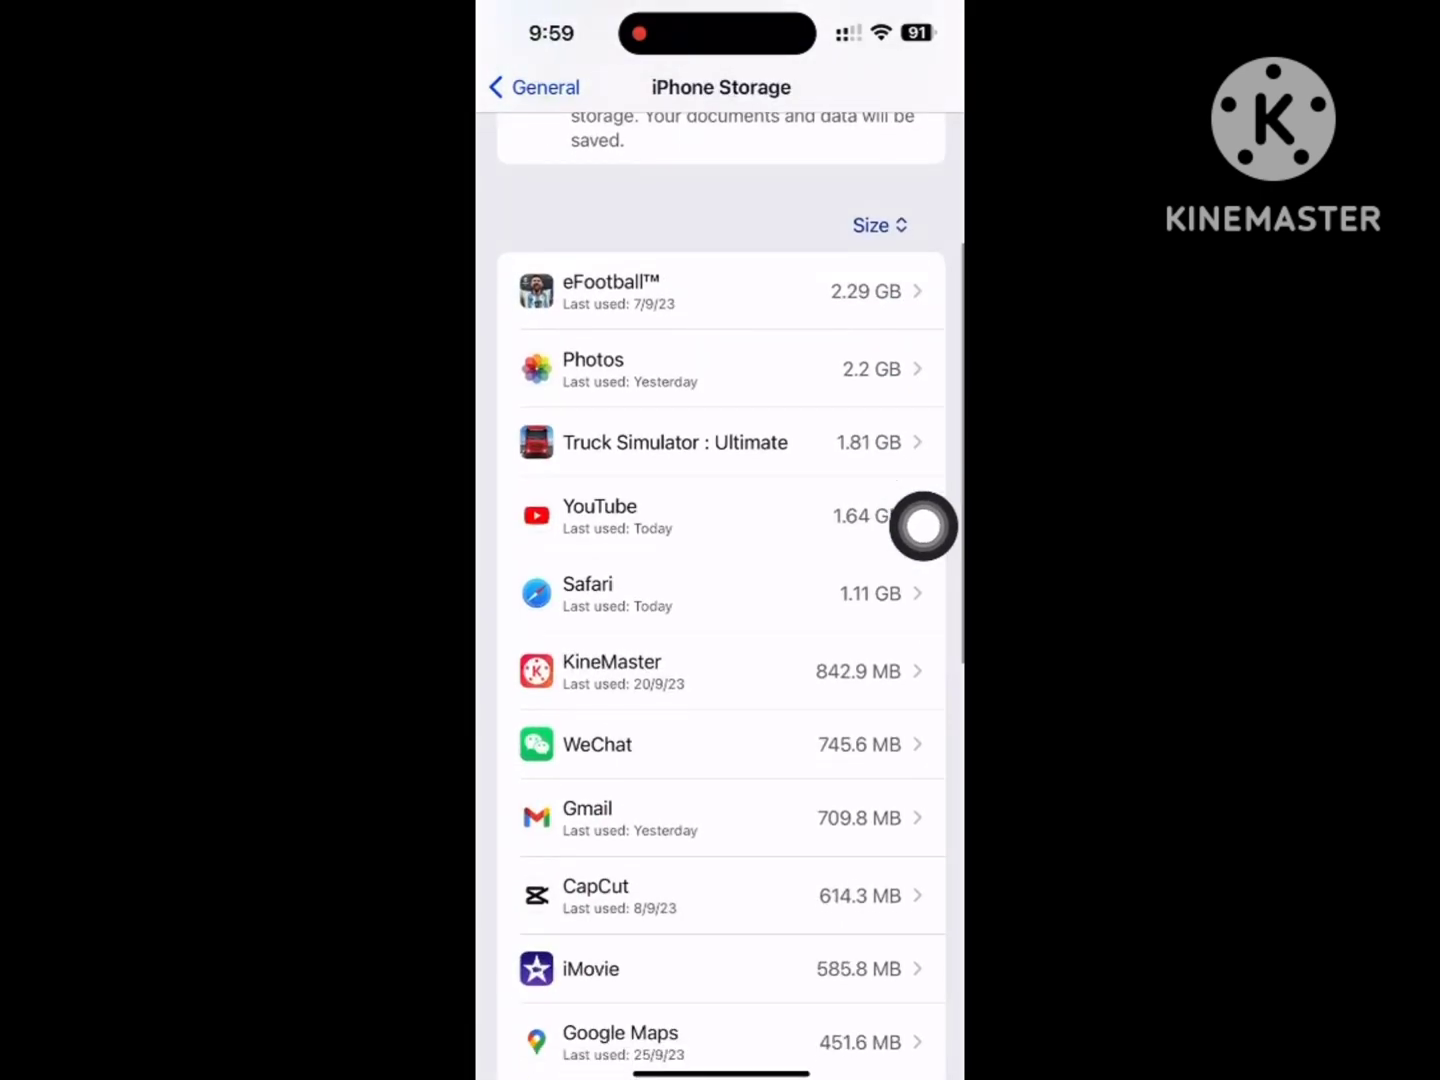
Step: Scroll the storage app list down to reach Messenger's entry
{"action": "scroll", "scroll_direction": "down", "scroll_amount": 3}
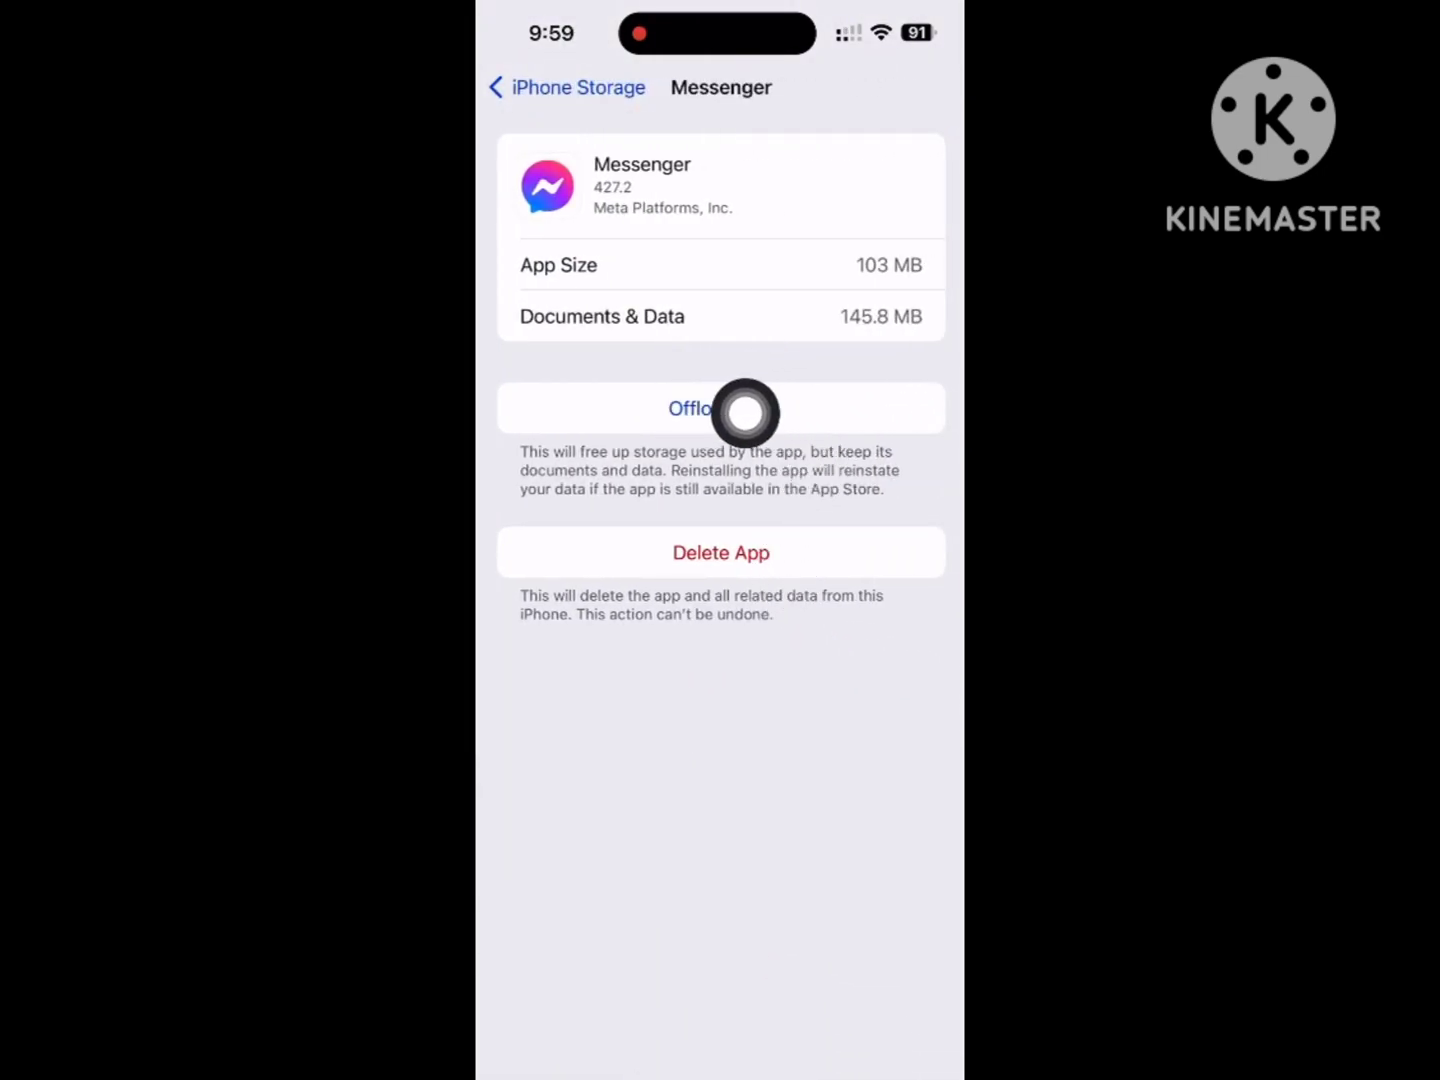
Step: Offload Messenger keeping its documents and data, then reinstall it
{"action": "left_click", "coordinate": [720, 408]}
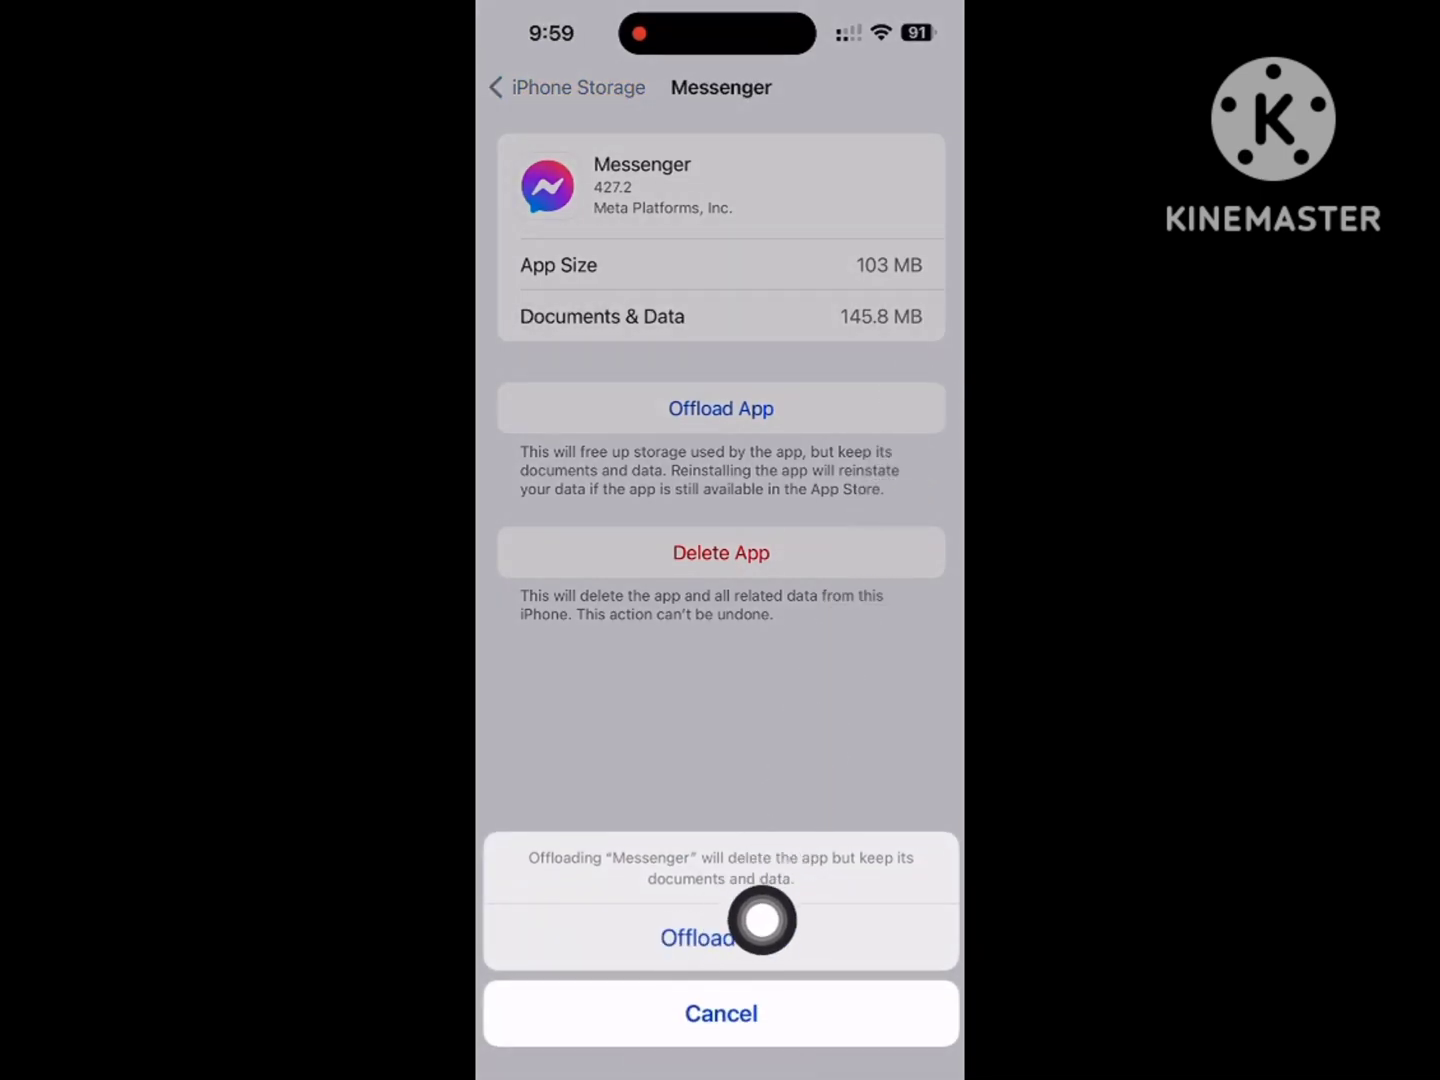
{"action": "left_click", "coordinate": [720, 936]}
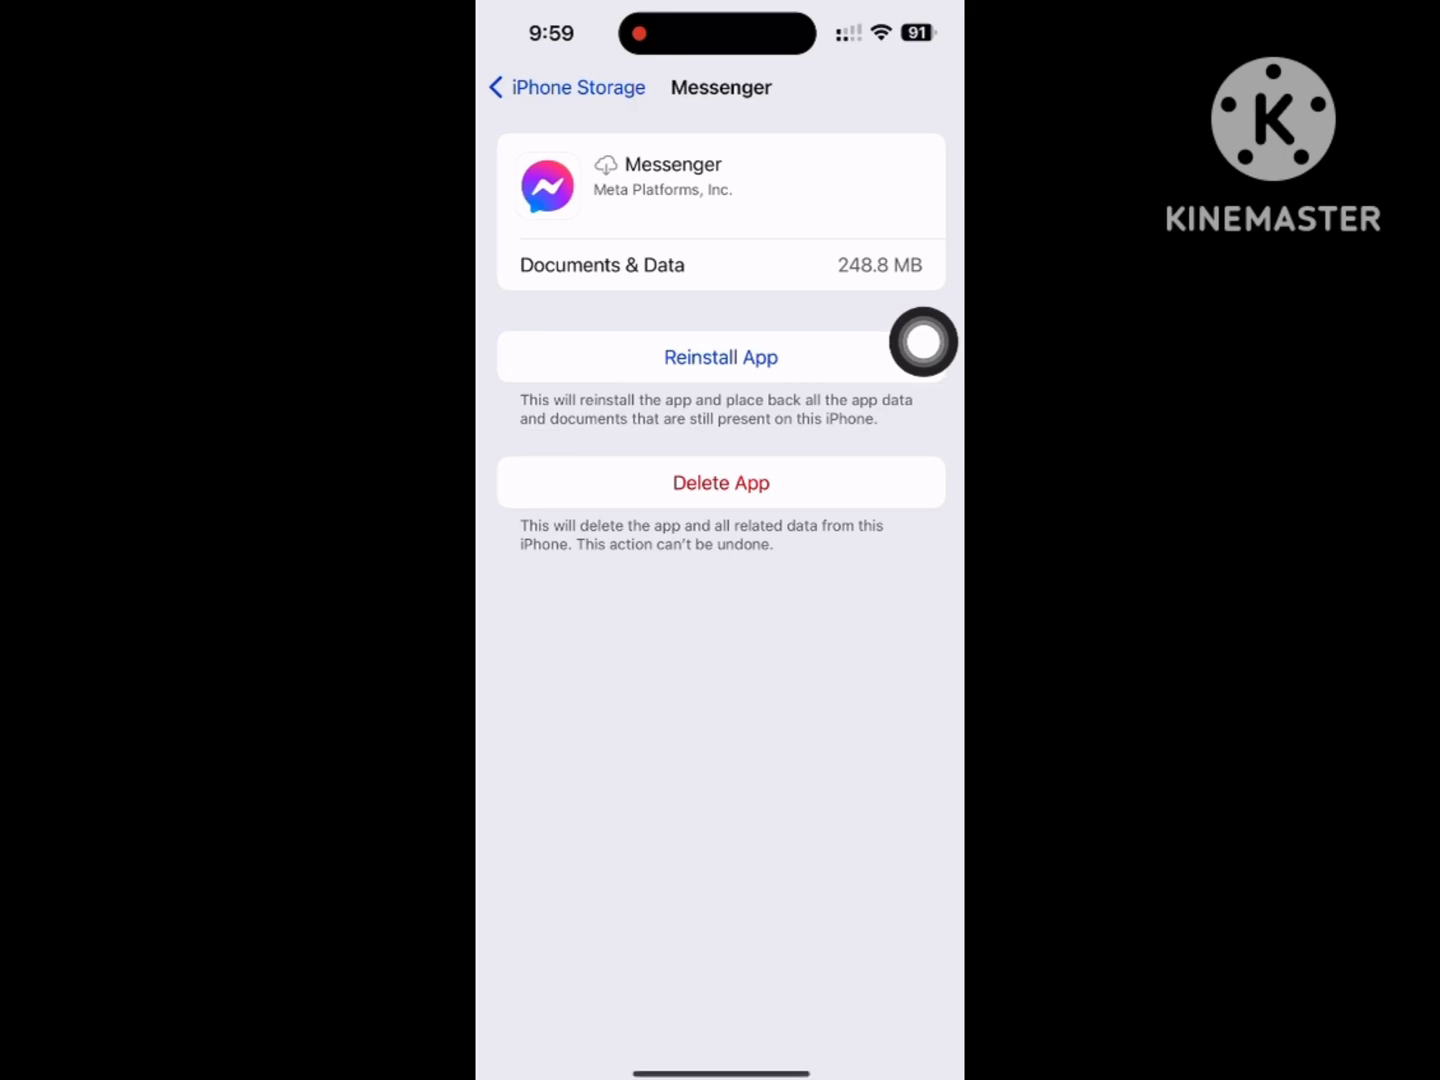
{"action": "left_click", "coordinate": [720, 356]}
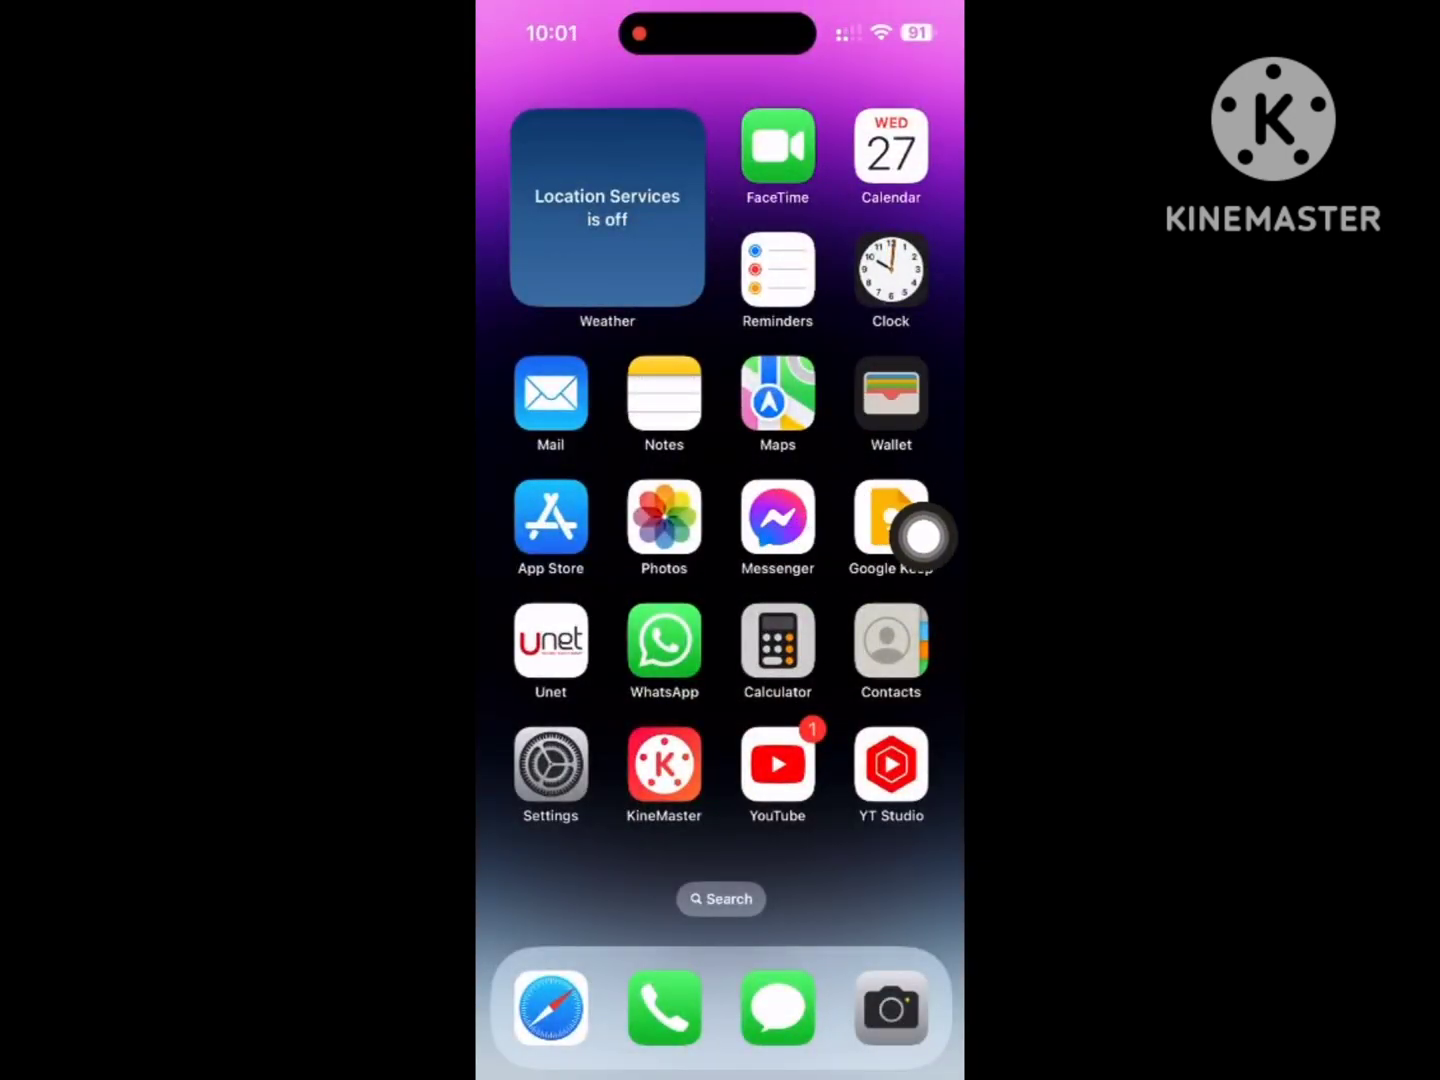
Step: Relaunch Messenger and browse its Stories and Calls sections
{"action": "left_click", "coordinate": [776, 512]}
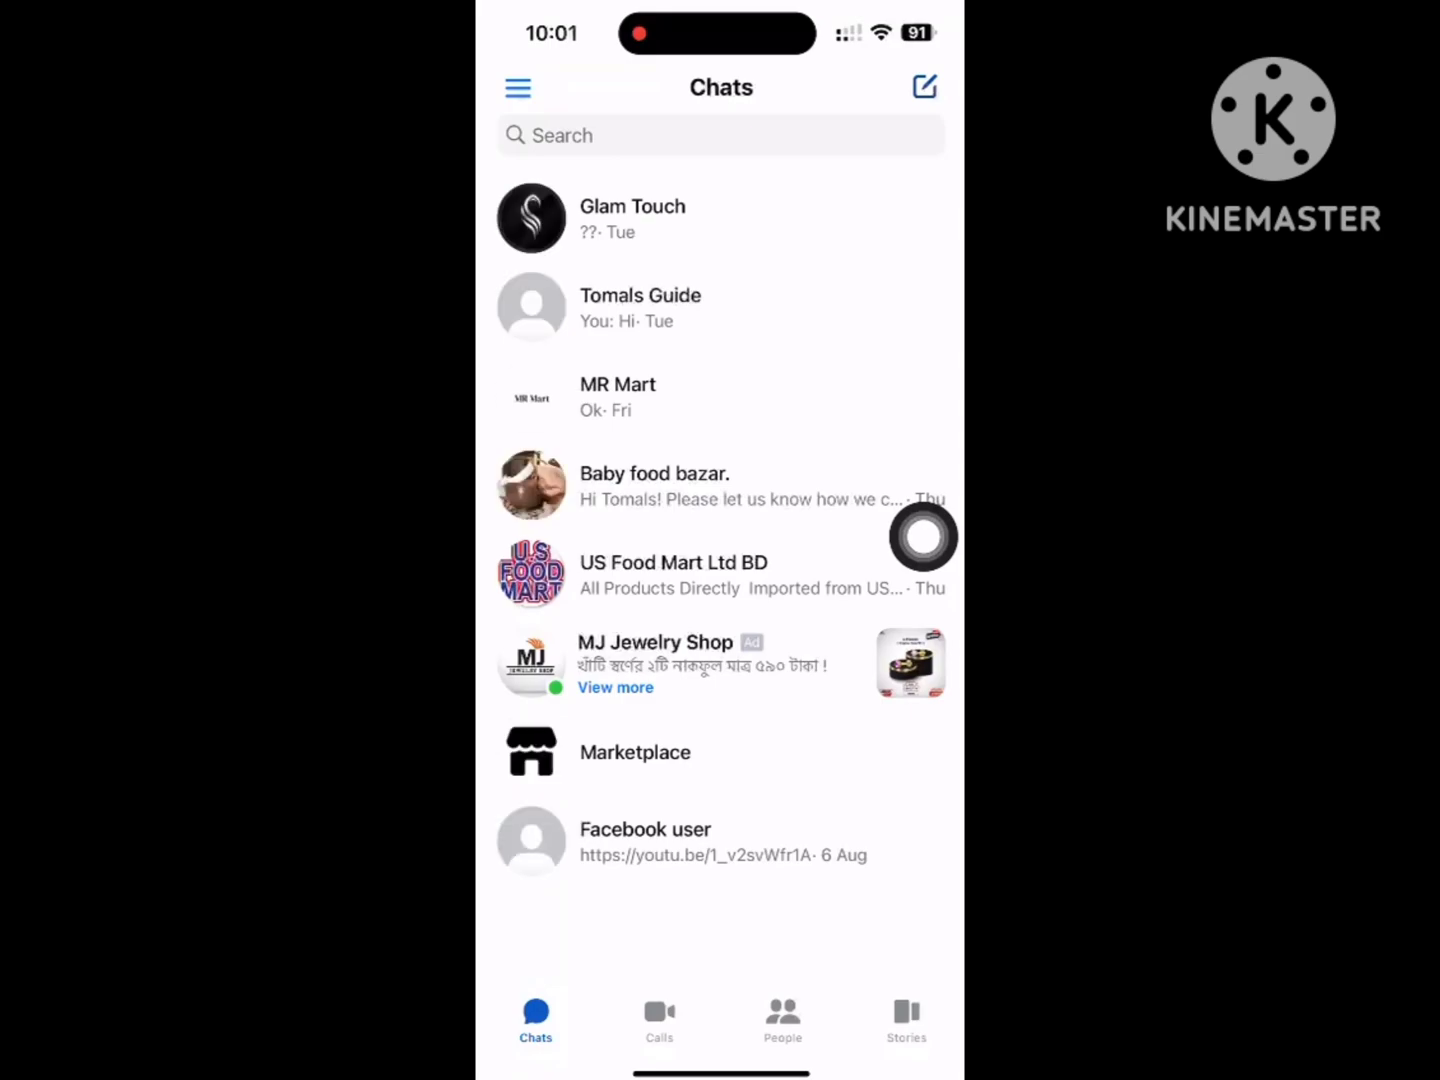
{"action": "left_click", "coordinate": [904, 1018]}
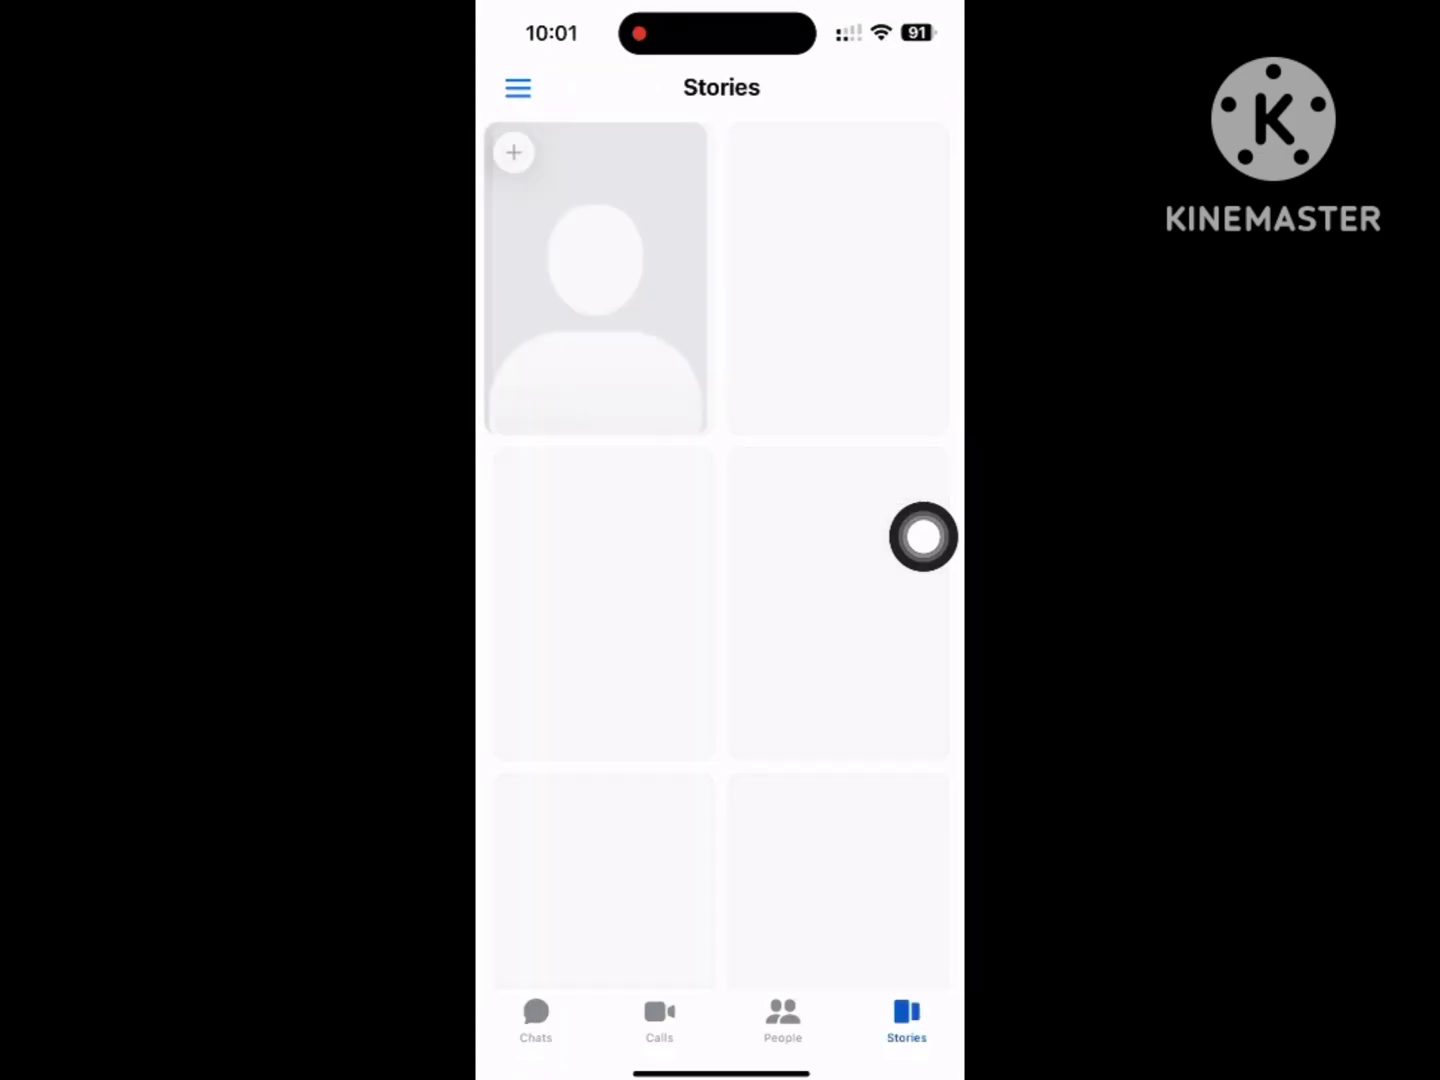
{"action": "left_click", "coordinate": [660, 1016]}
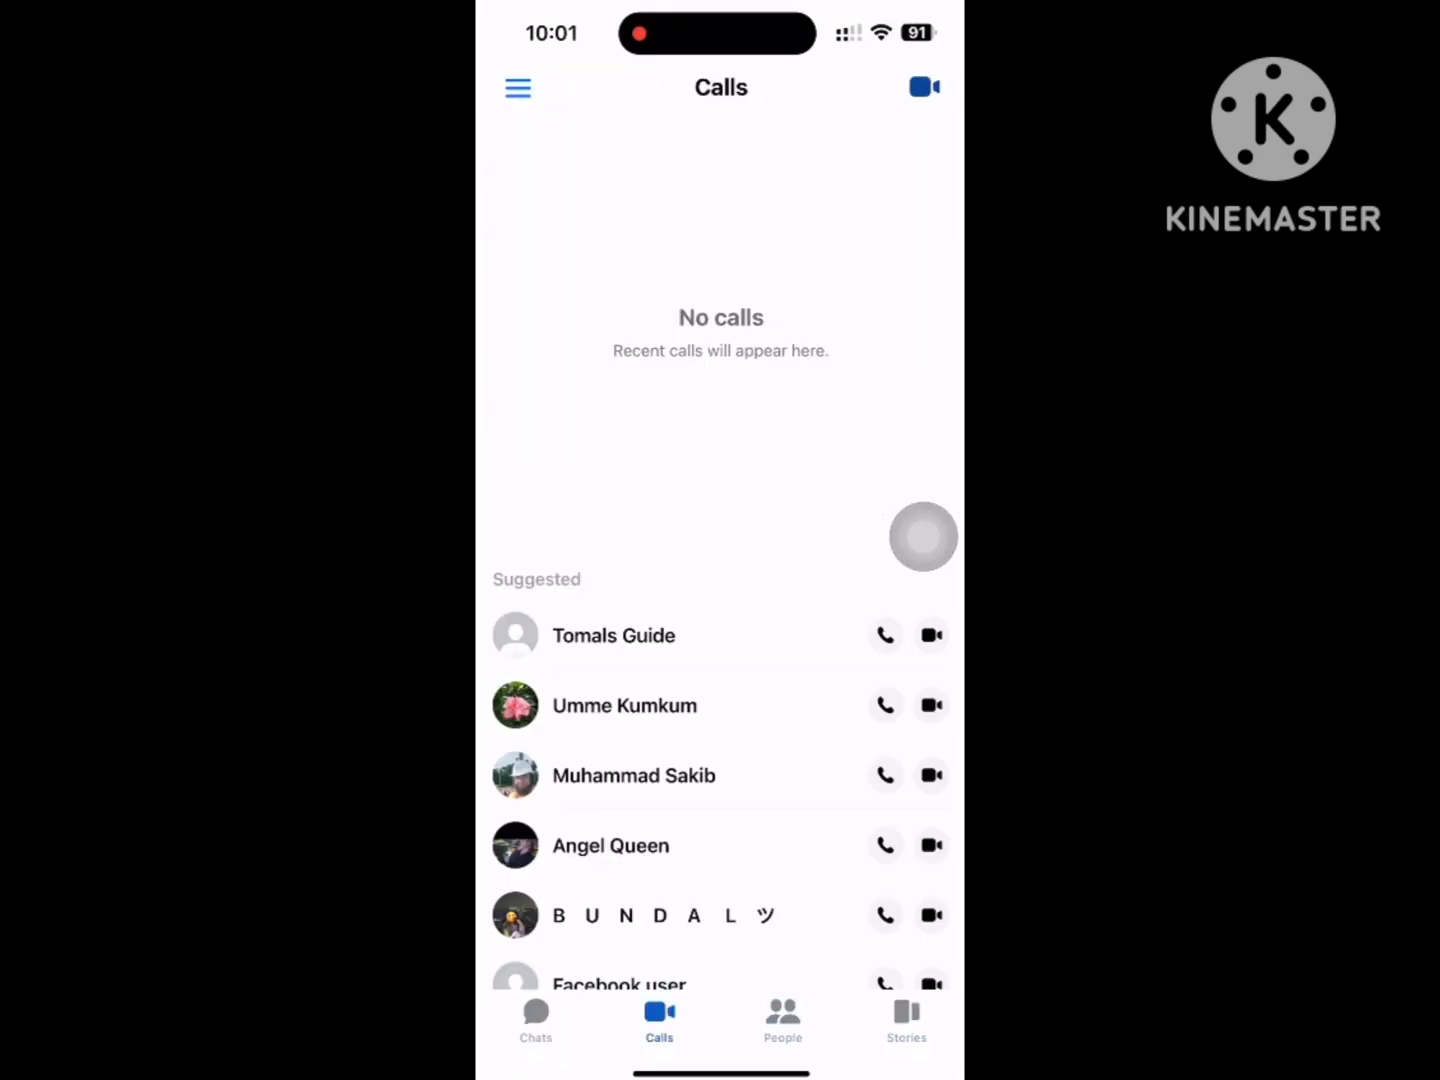